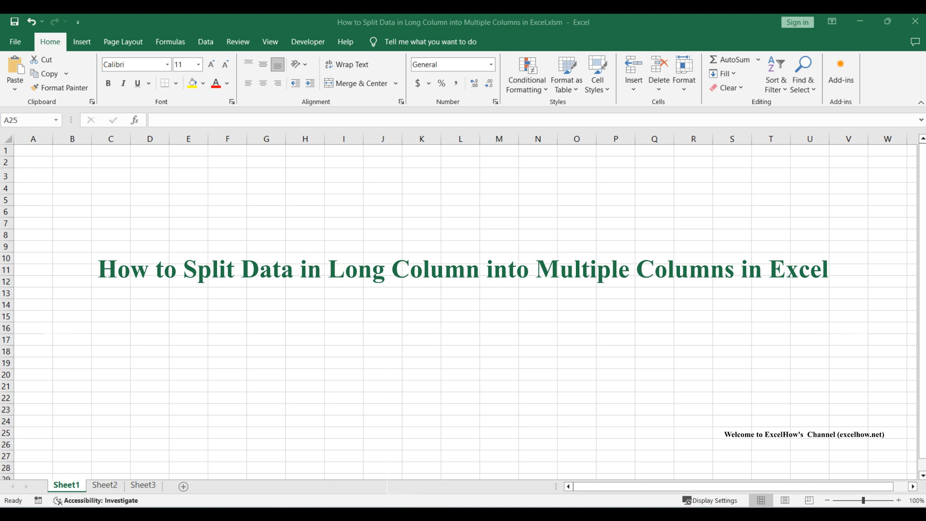
Step: Switch sheet tabs to view the 16-name column and the formula and VBA notes
left_click(105, 485)
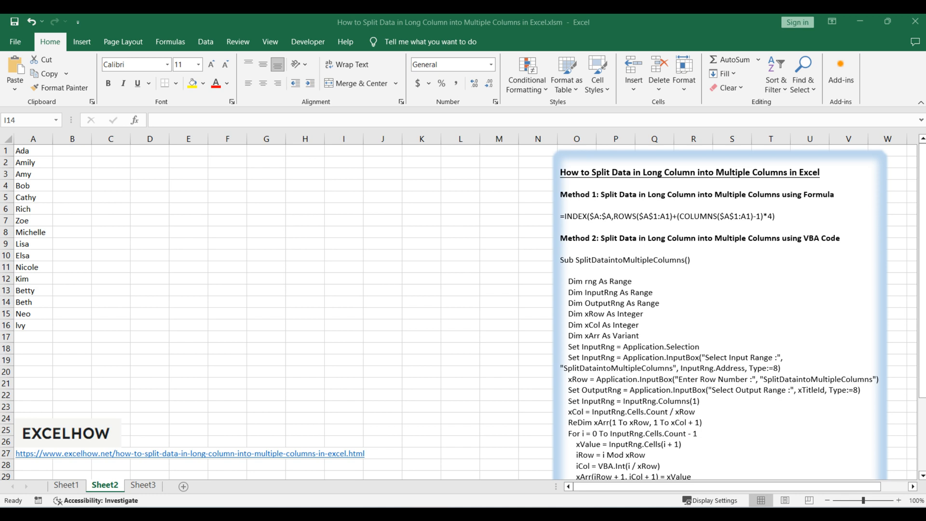
left_click(66, 485)
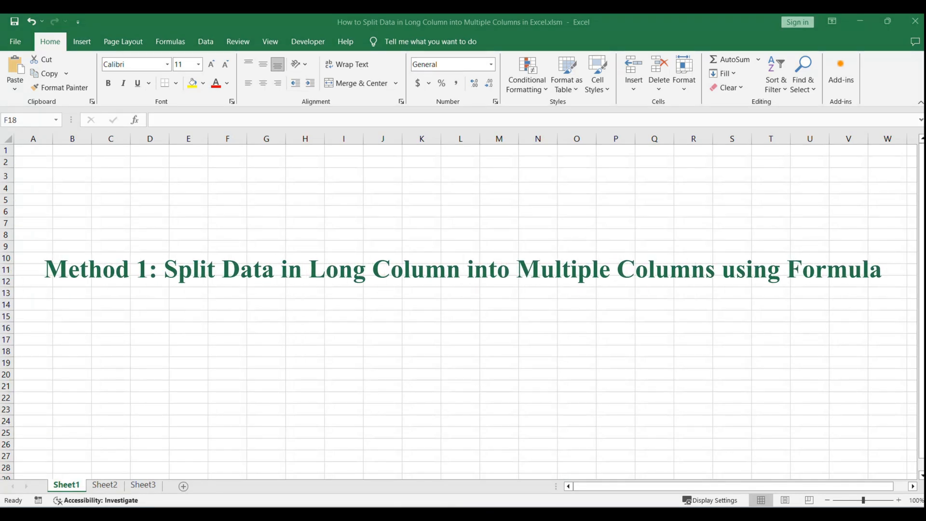
left_click(104, 484)
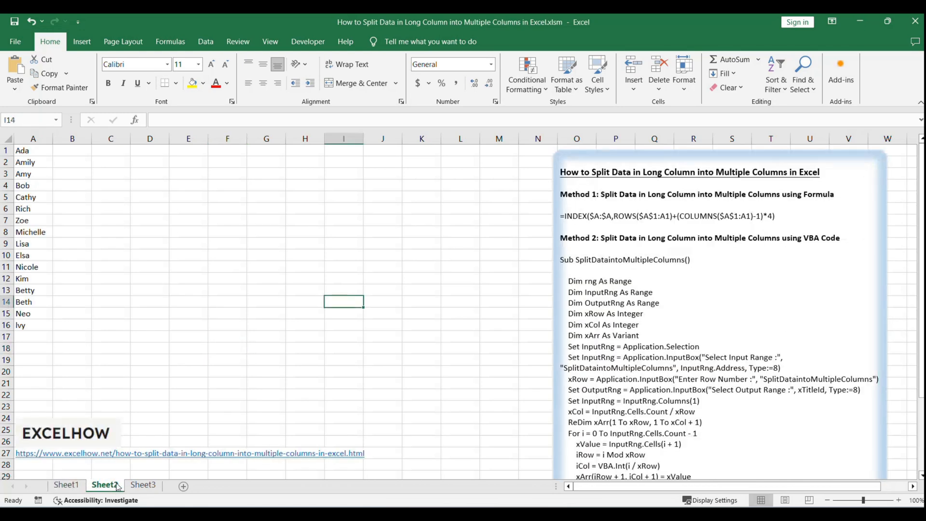
left_click(716, 226)
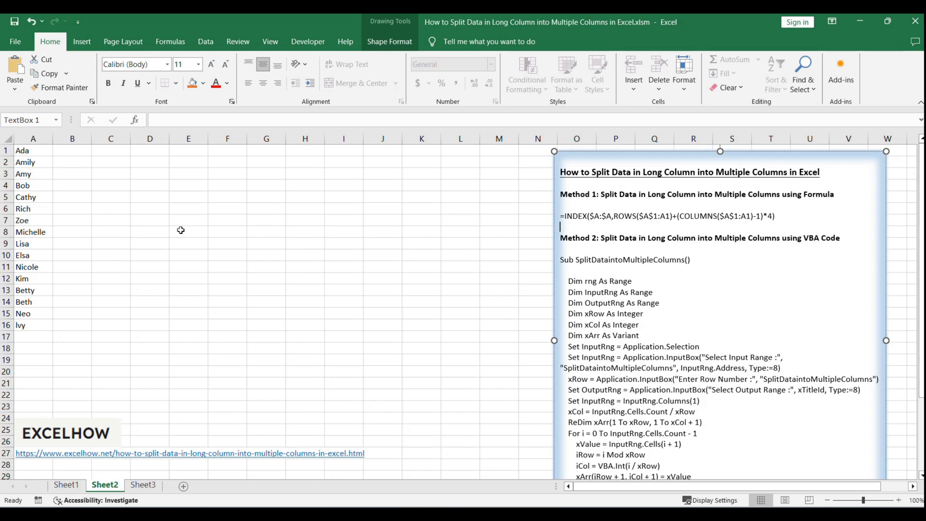
left_click(150, 231)
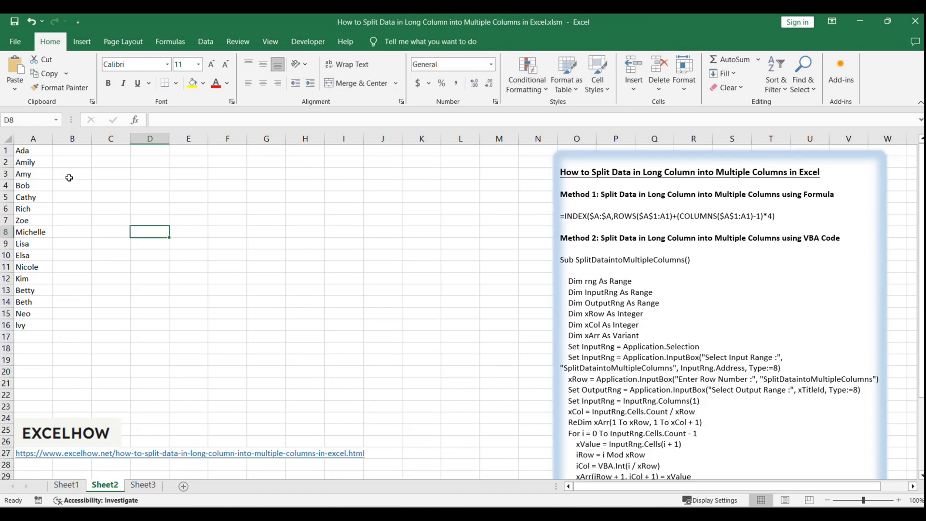
Step: Enter =INDEX($A:$A,ROWS($A$1:A1)+(COLUMNS($A$1:A1)-1)*4) in cell C1
left_click(111, 162)
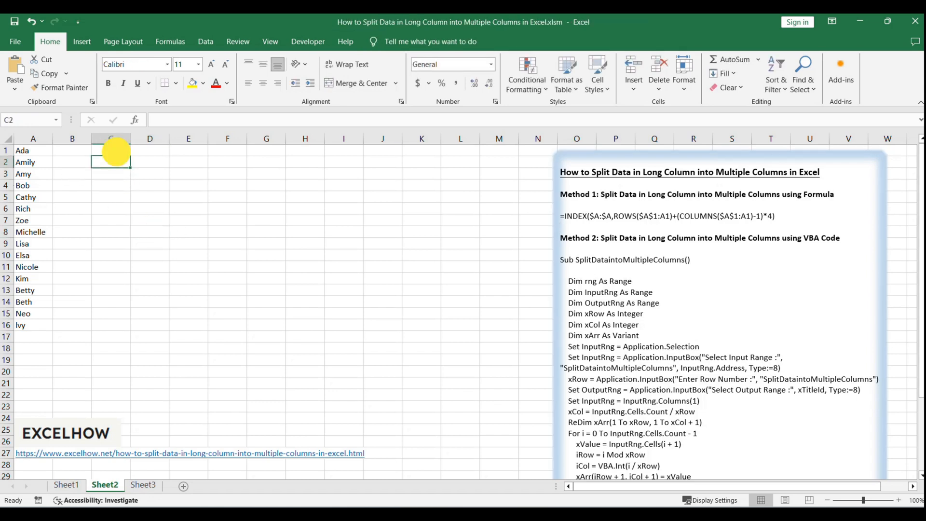
type("=INDEX($A:$A,ROWS($A$1:A1)+(COLUMNS($A$1:A1)-1)*4)")
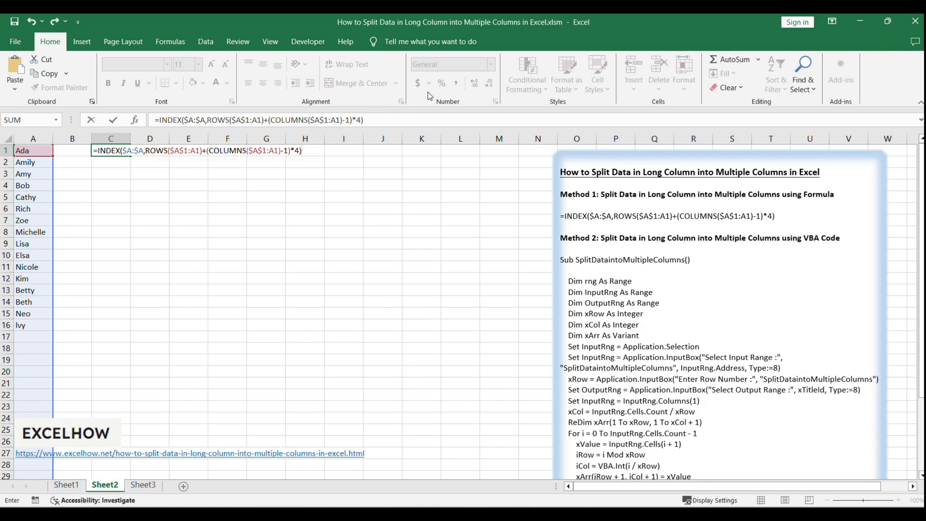
mouse_move(355, 120)
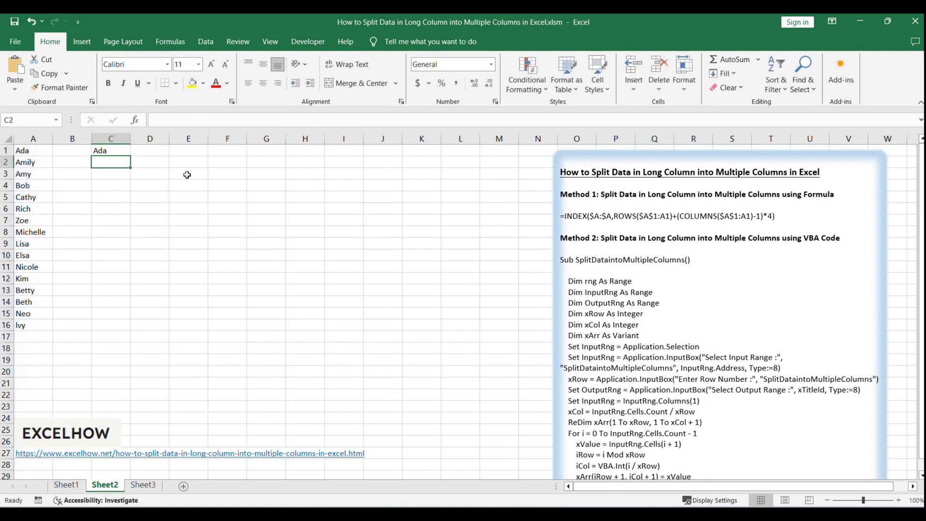
Step: Fill the C1 formula down to row 4 and across to column F
left_click(110, 151)
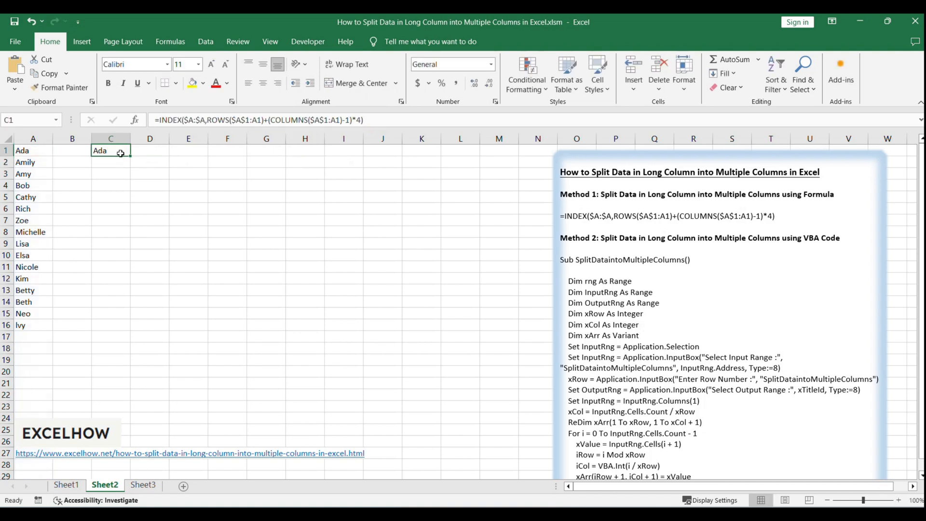
mouse_move(130, 158)
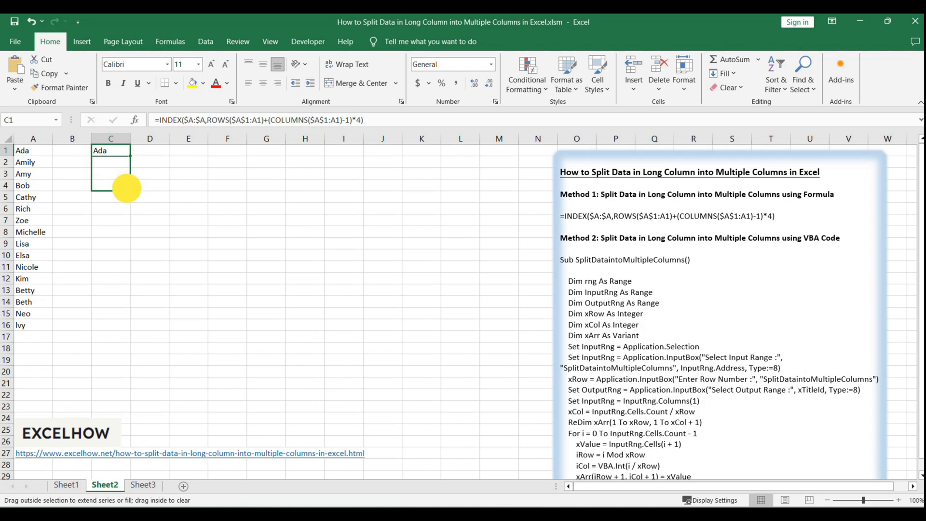
left_click_drag(110, 150, 188, 150)
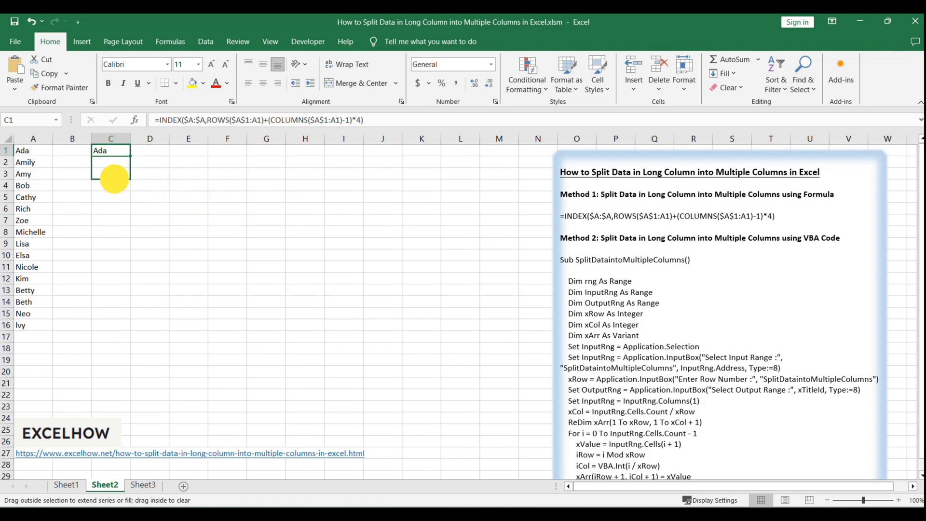
left_click_drag(111, 156, 110, 185)
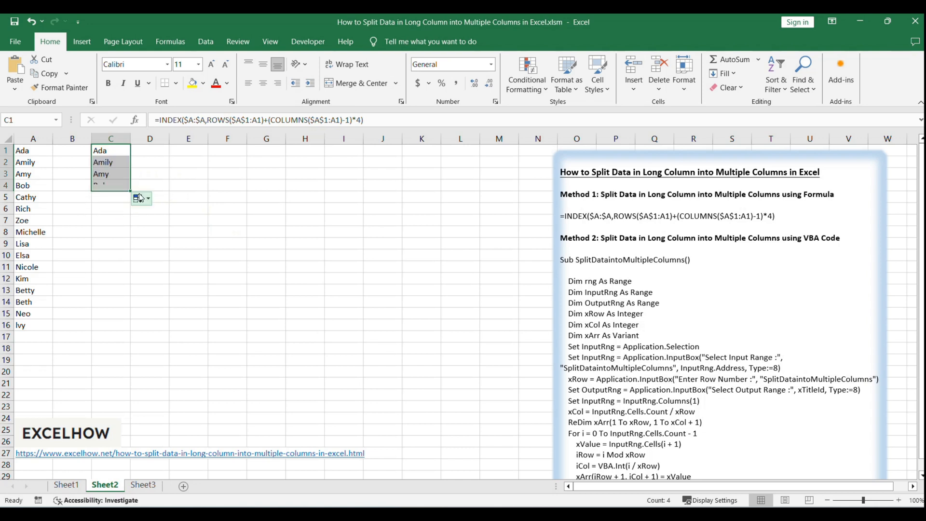
left_click_drag(131, 174, 131, 184)
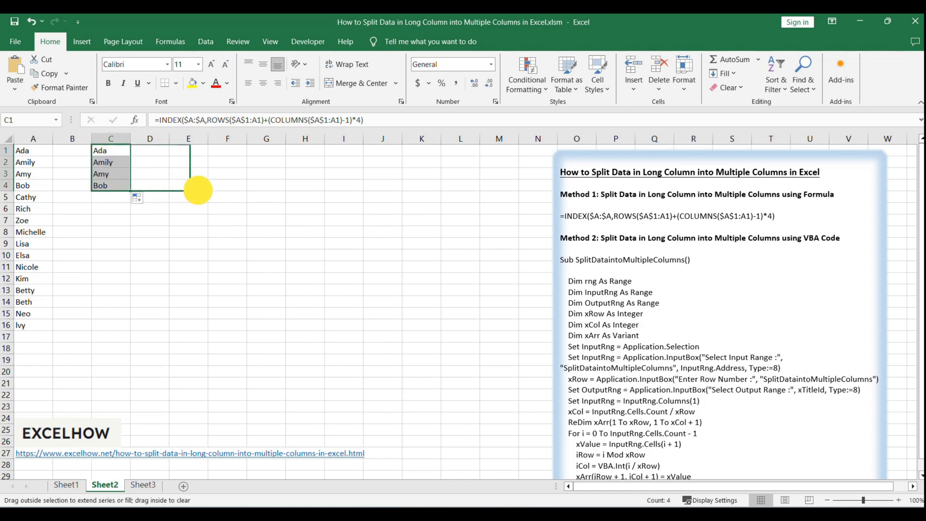
left_click_drag(187, 186, 227, 185)
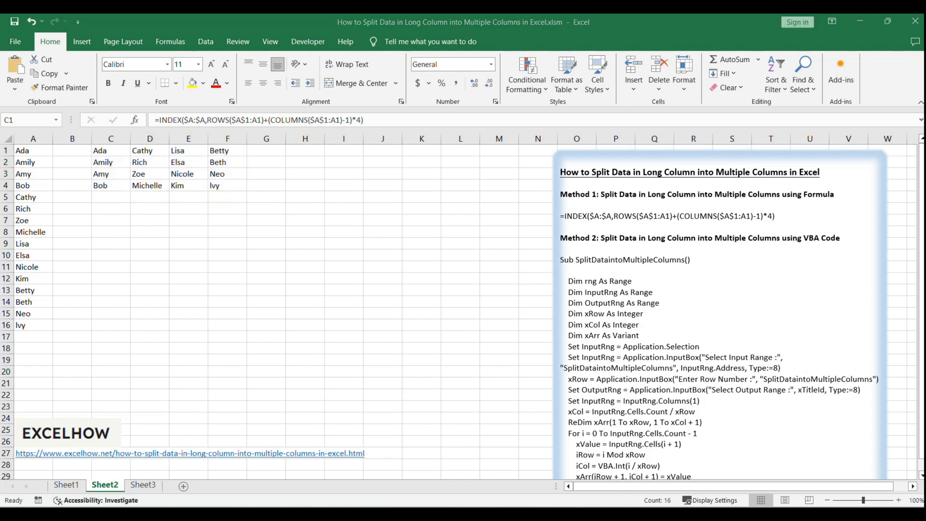
left_click(66, 484)
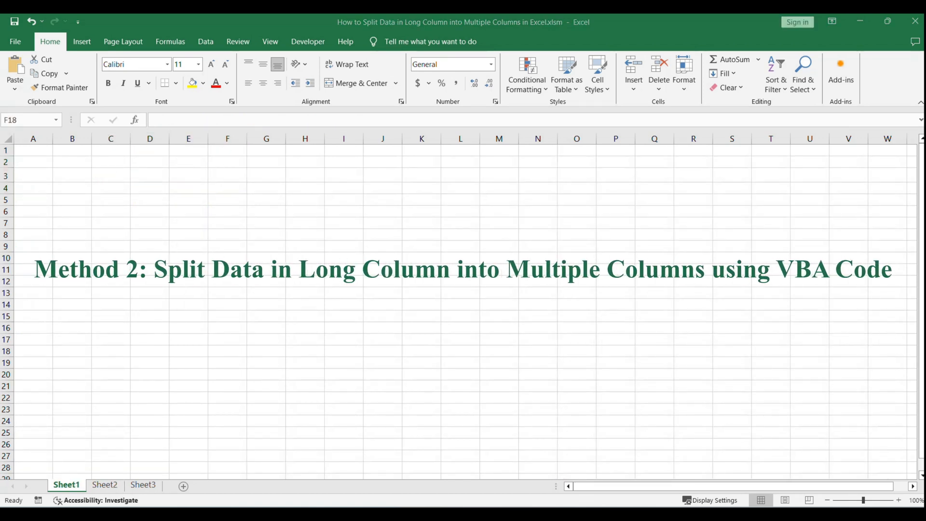
Step: Return to Sheet2, now holding only the name column and VBA notes
left_click(227, 351)
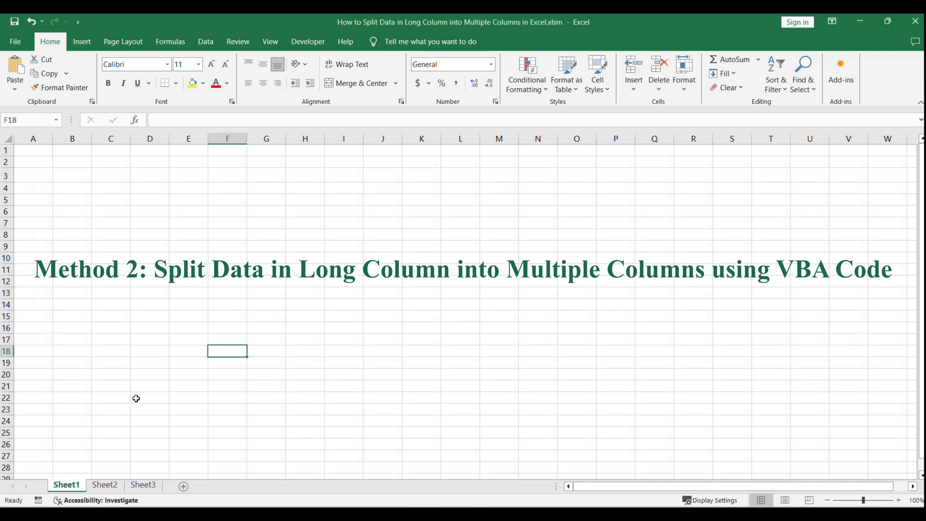
left_click(105, 484)
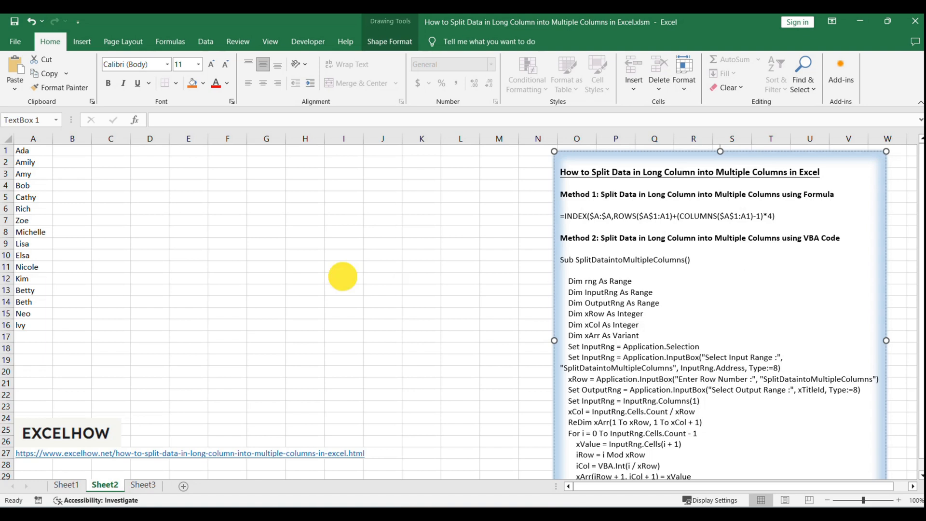
Step: Choose View Code from the Sheet2 tab's right-click menu
right_click(105, 484)
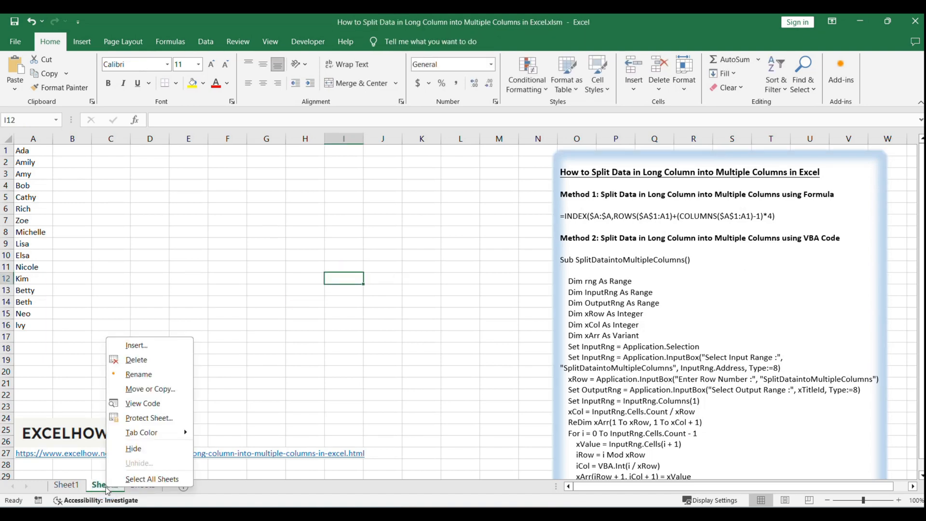
mouse_move(142, 403)
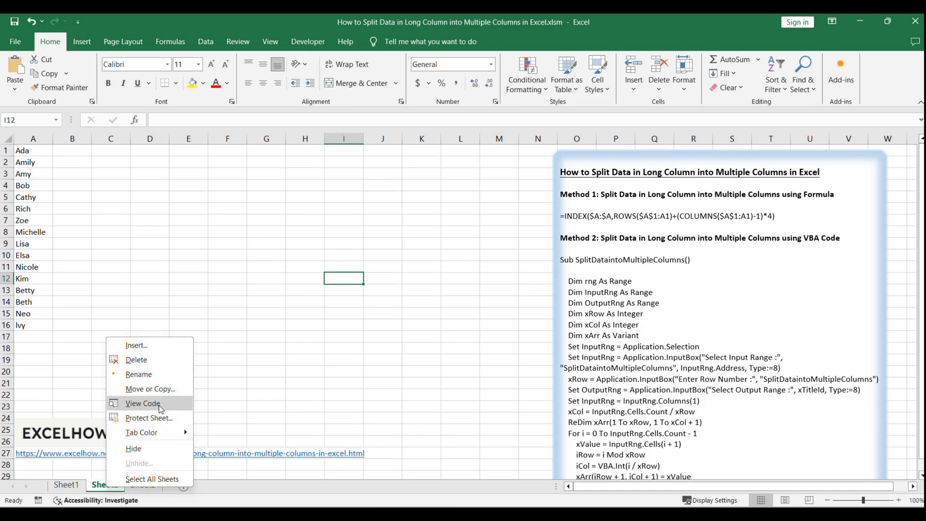
left_click(141, 403)
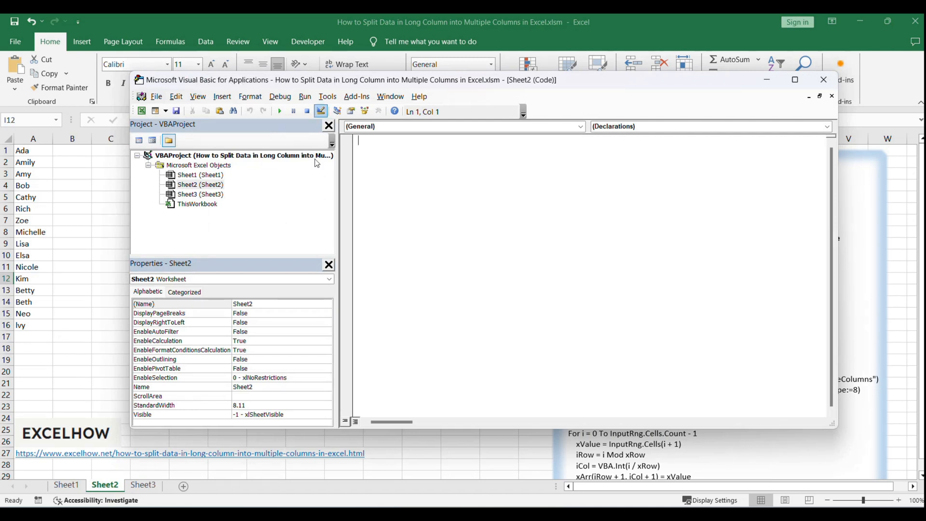
Step: Insert a new module, paste the SplitDataintoMultipleColumns code, and close the editor
left_click(200, 184)
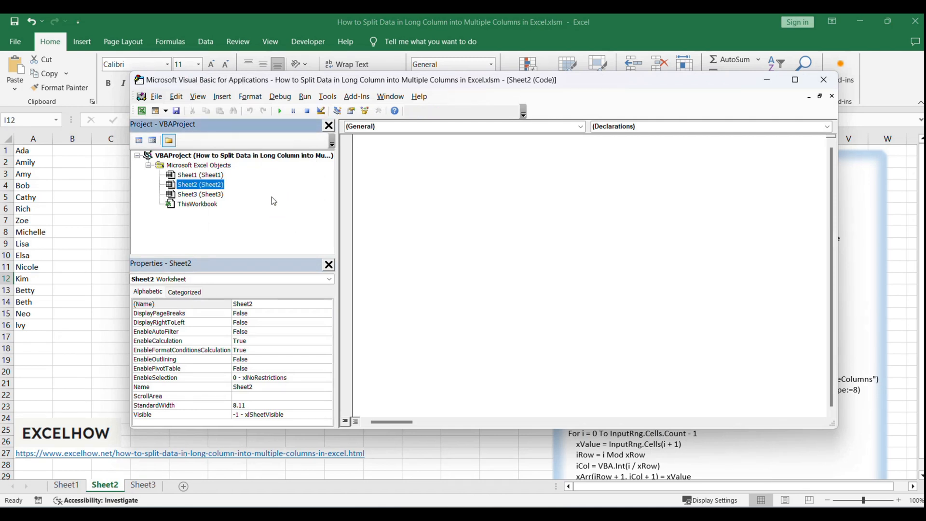
left_click(222, 97)
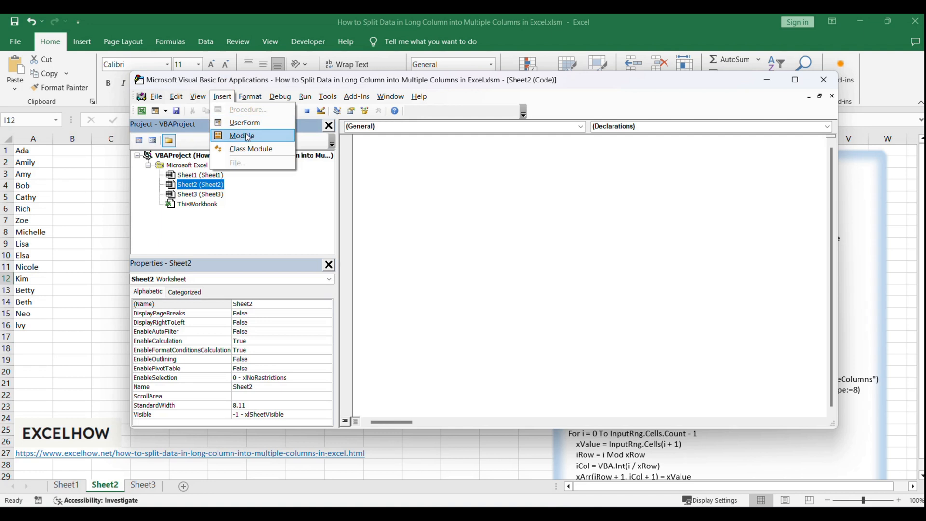
left_click(241, 136)
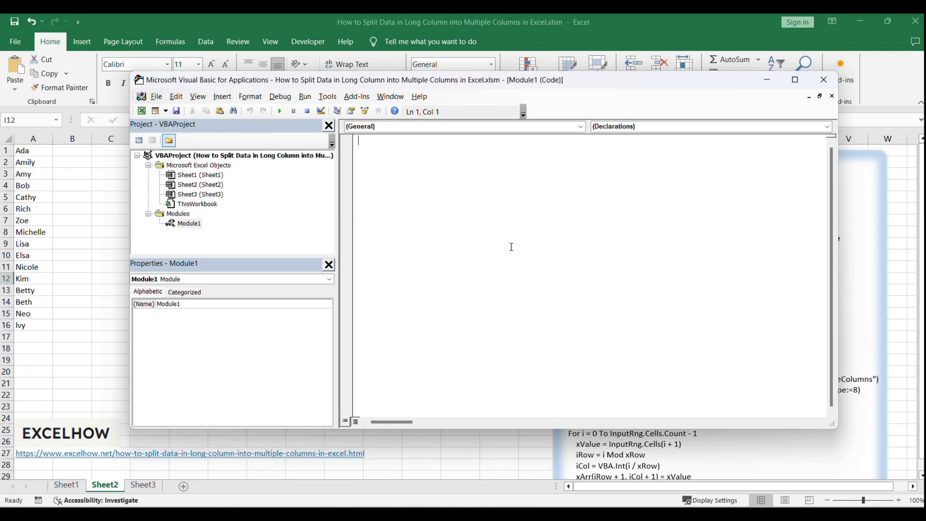
mouse_move(184, 223)
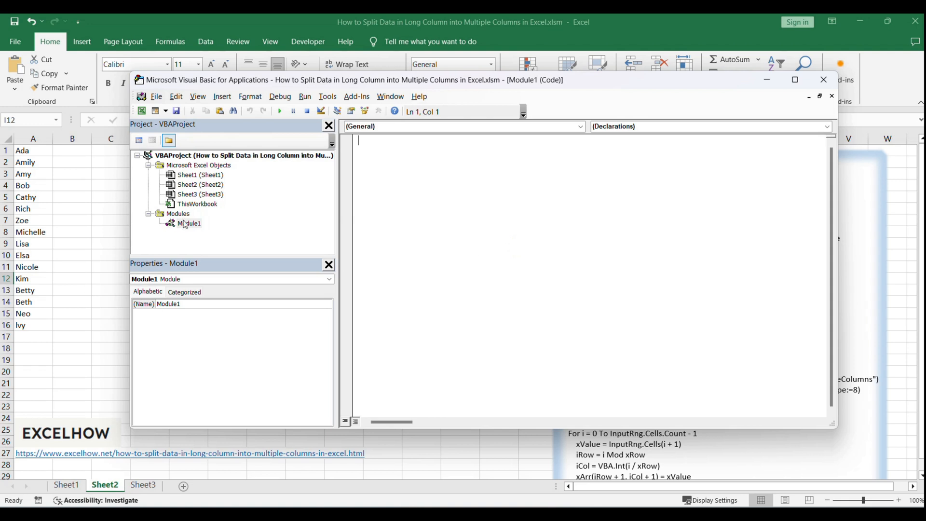
double_click(189, 222)
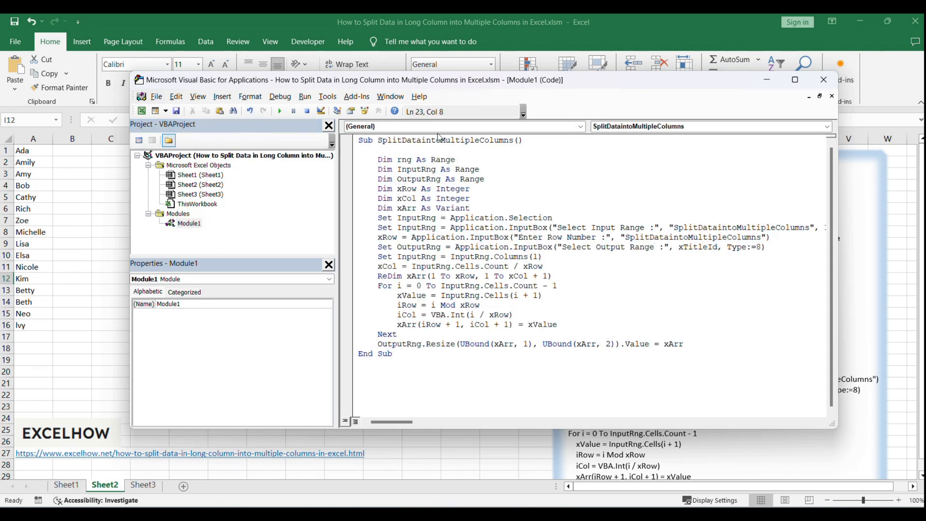
left_click(468, 237)
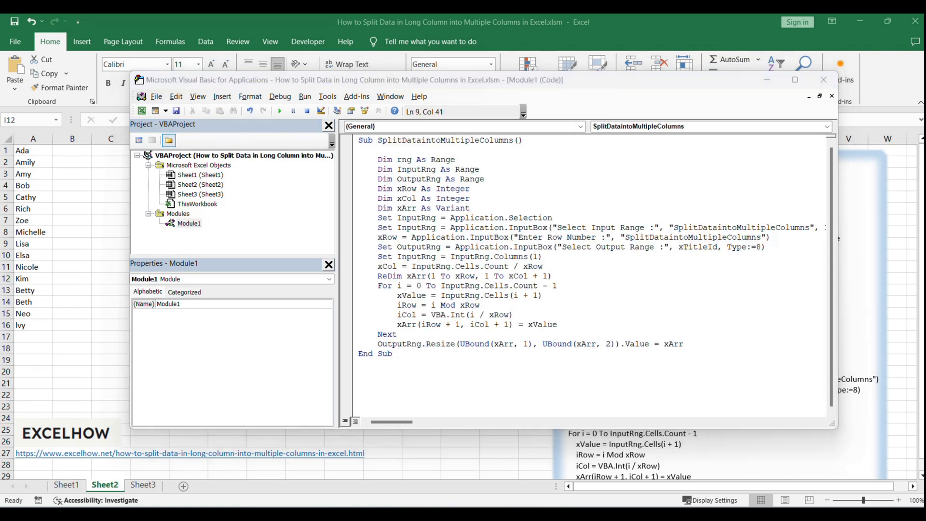
left_click(308, 42)
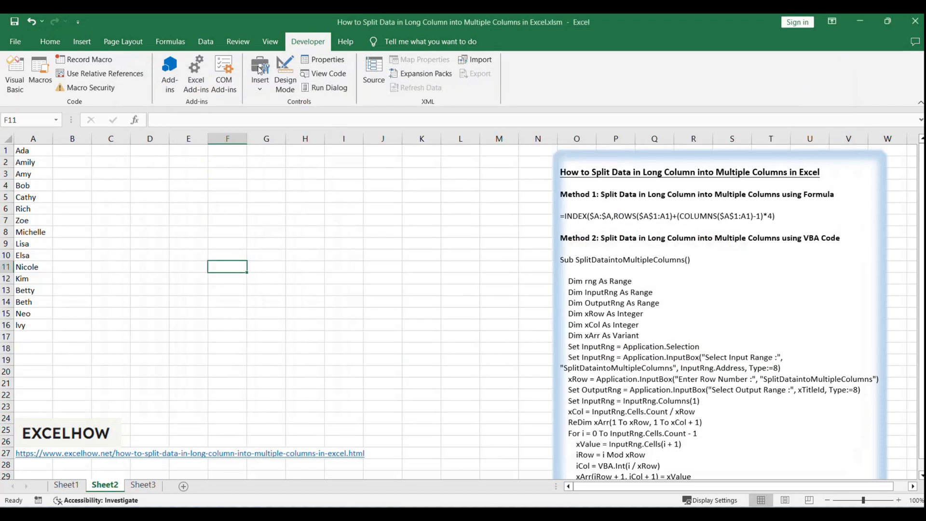
mouse_move(39, 71)
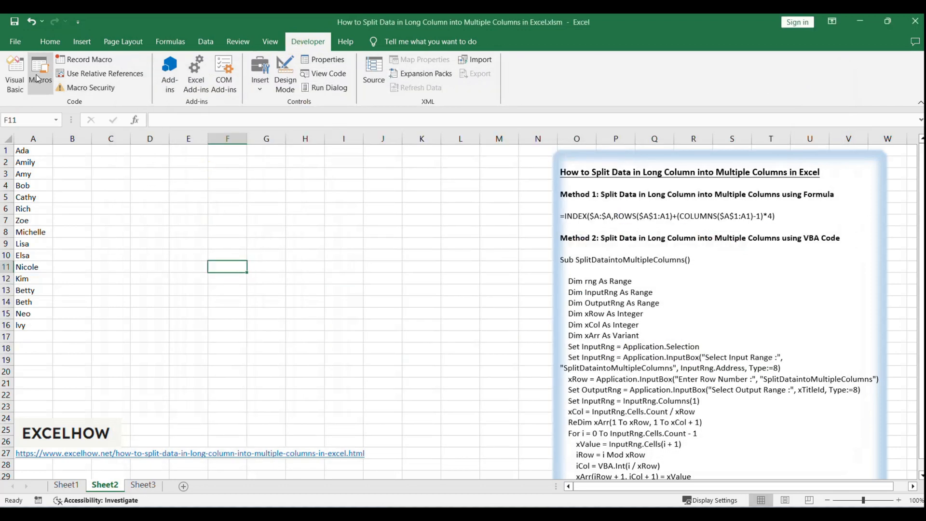
Step: Run SplitDataintoMultipleColumns from the Developer tab's Macros list
left_click(40, 71)
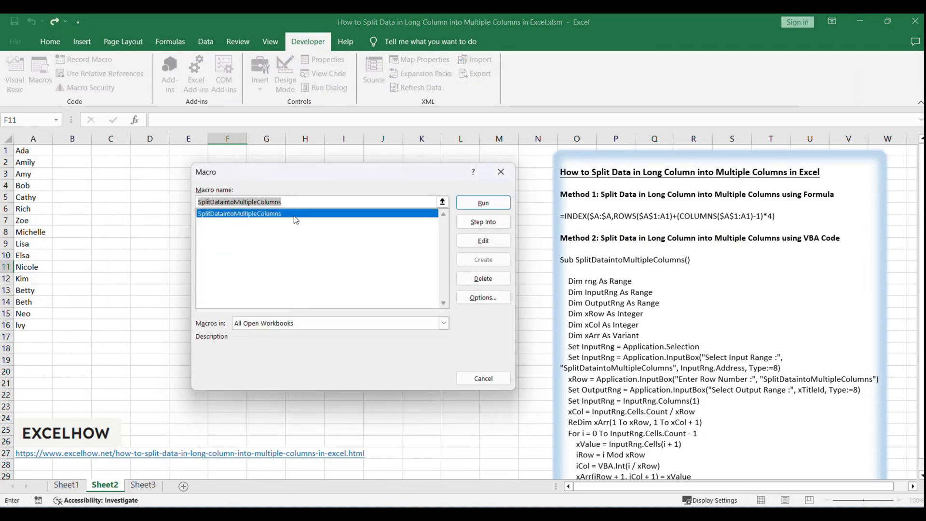
left_click(482, 202)
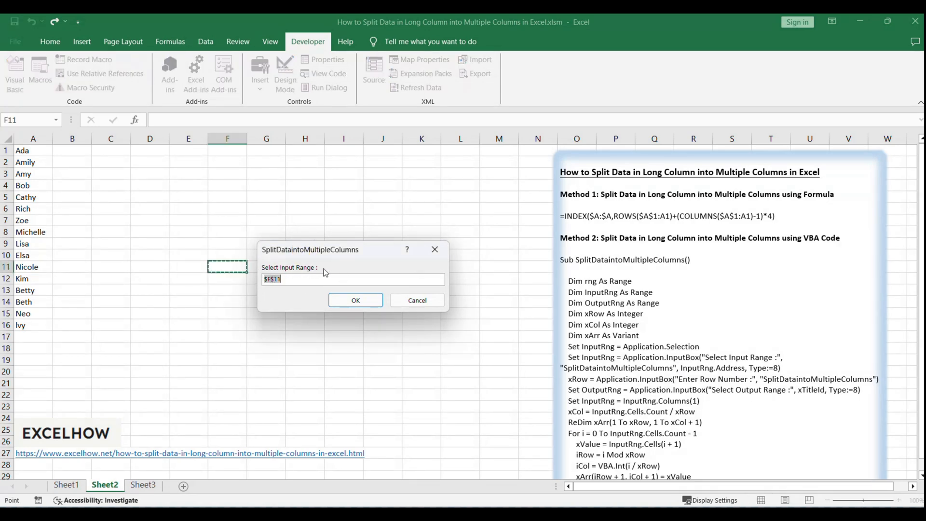
Step: Select A1:A16 as the macro's input range and confirm
left_click_drag(32, 150, 32, 163)
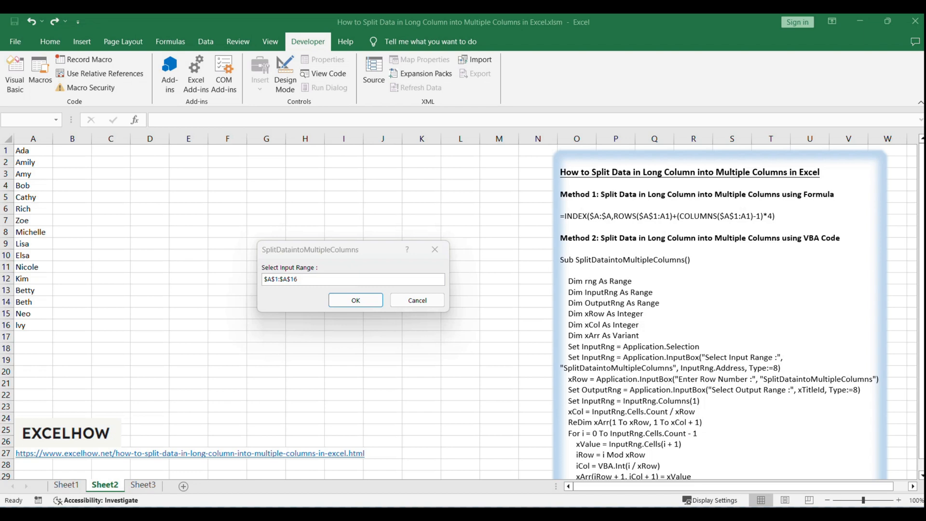
mouse_move(308, 252)
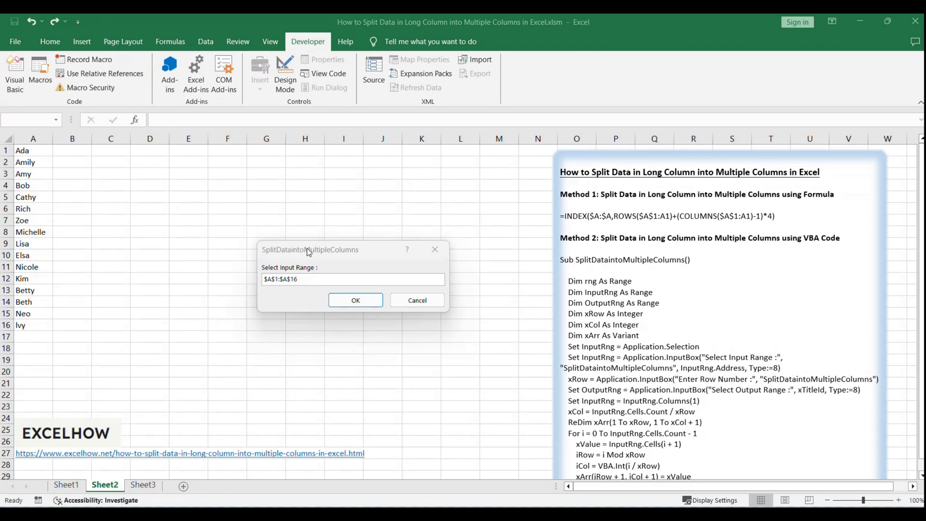
left_click(355, 300)
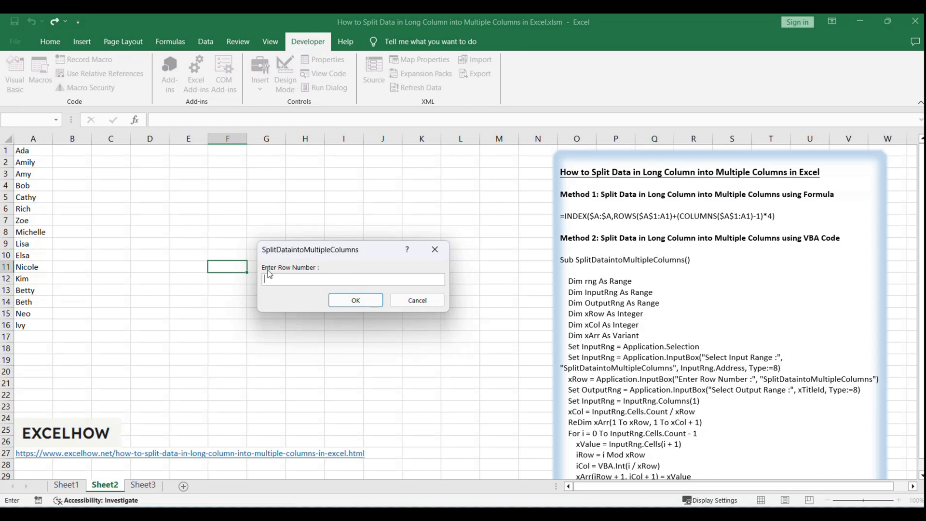
Step: Enter 4 as the number of rows per column and confirm
type("4")
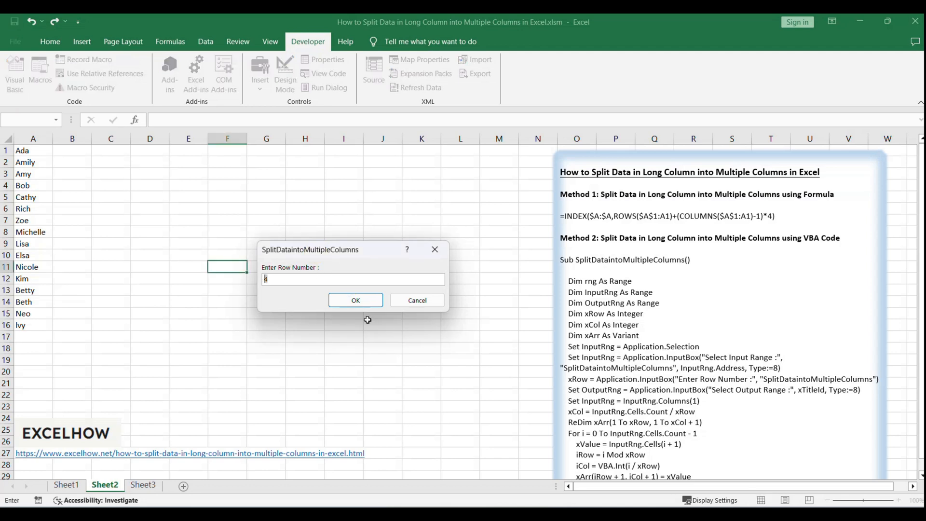
left_click(355, 300)
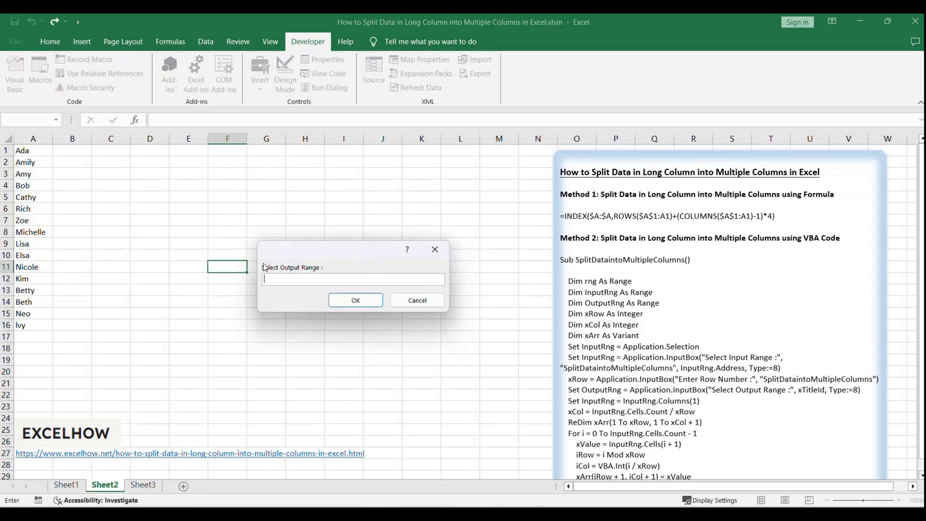
mouse_move(322, 272)
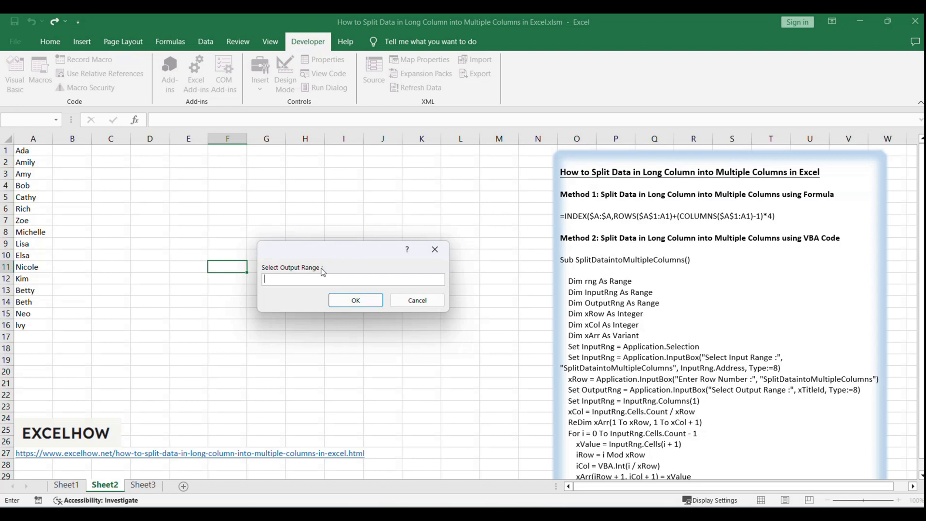
Step: Pick cell D1 as the output range and confirm to run the split
left_click(150, 150)
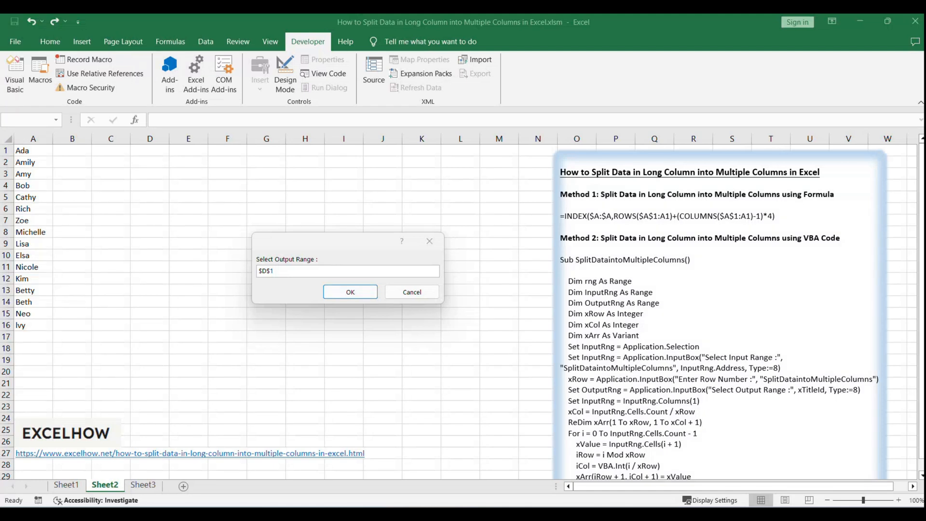
left_click(349, 292)
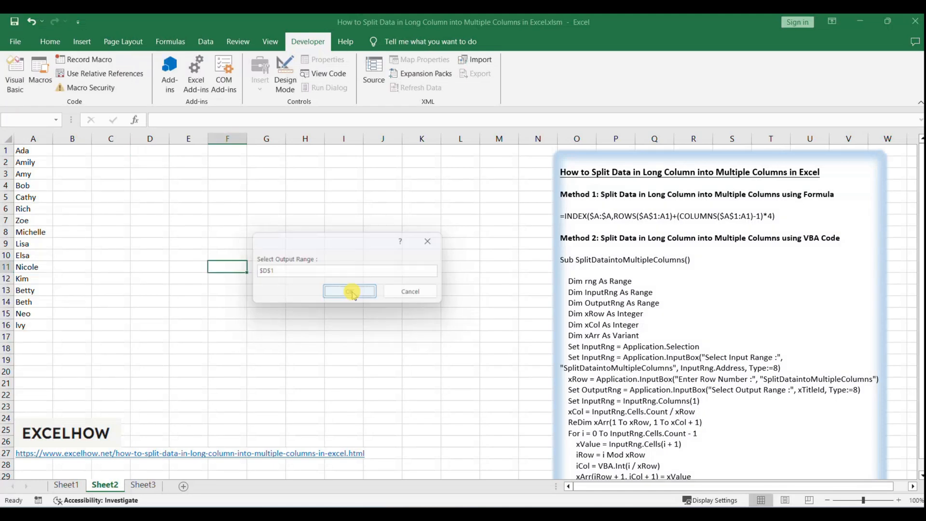
Step: Inspect cells D1 and D4 to verify the macro placed Ada through Ivy in D1:G4
left_click(349, 290)
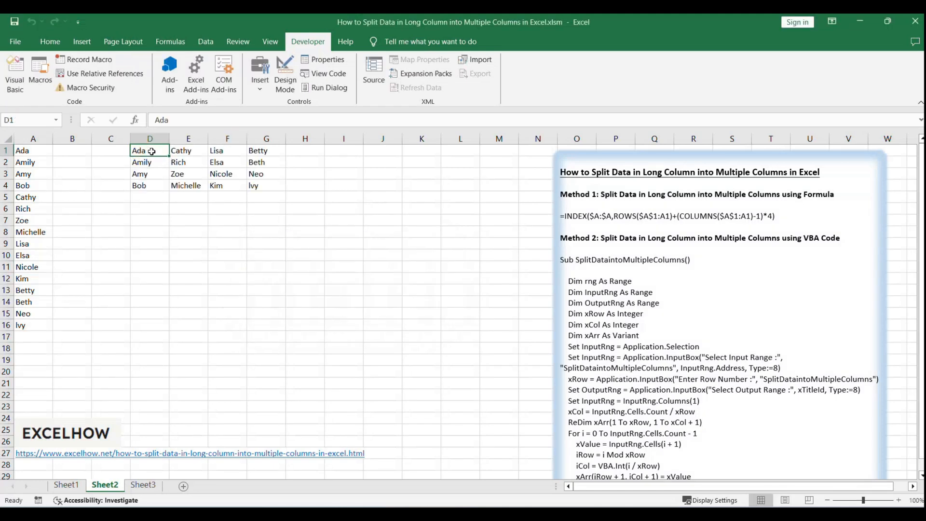
mouse_move(373, 235)
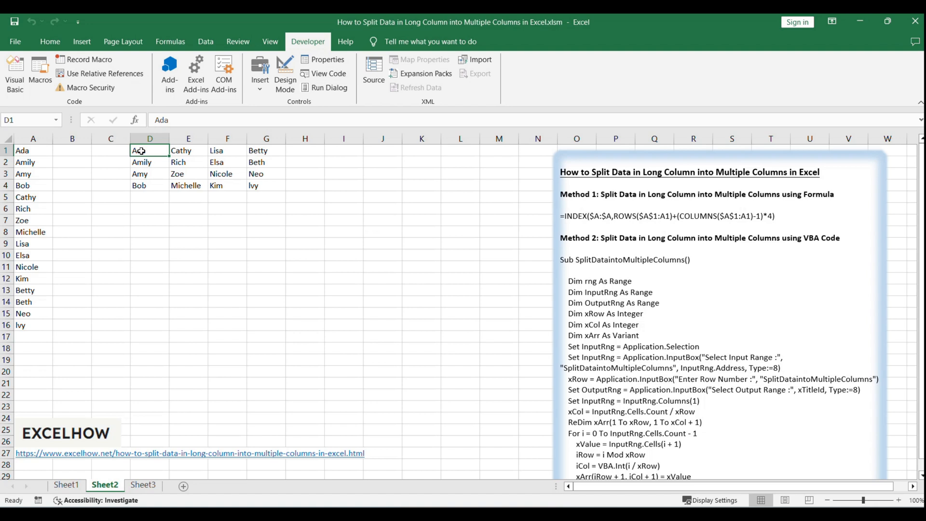
mouse_move(142, 177)
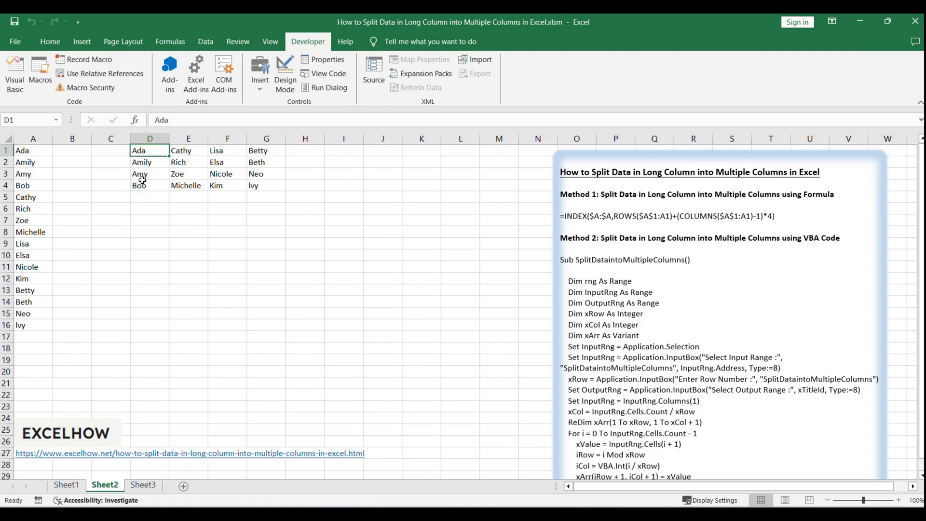
left_click(150, 184)
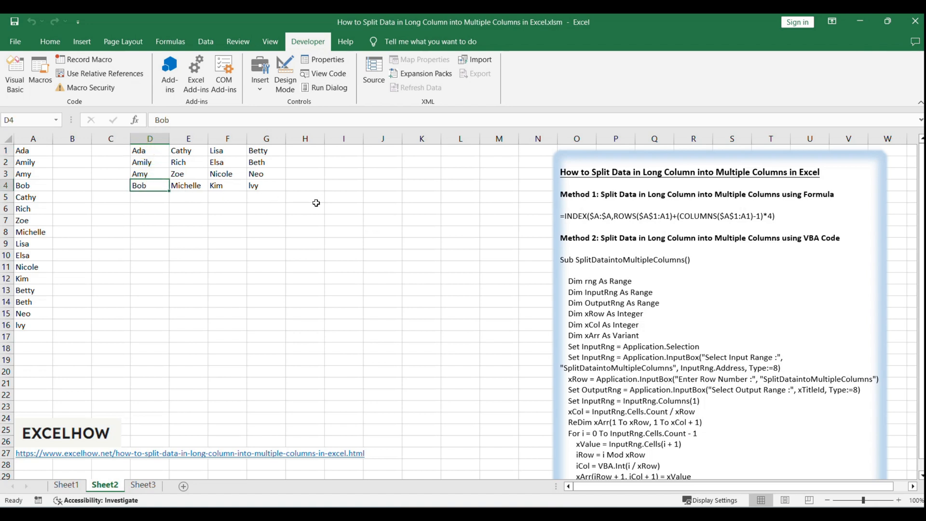
mouse_move(173, 148)
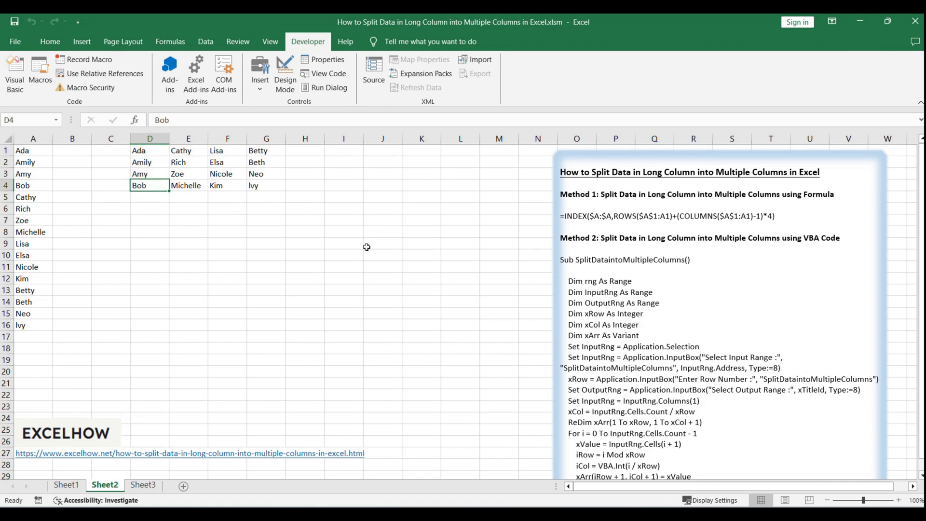
mouse_move(683, 304)
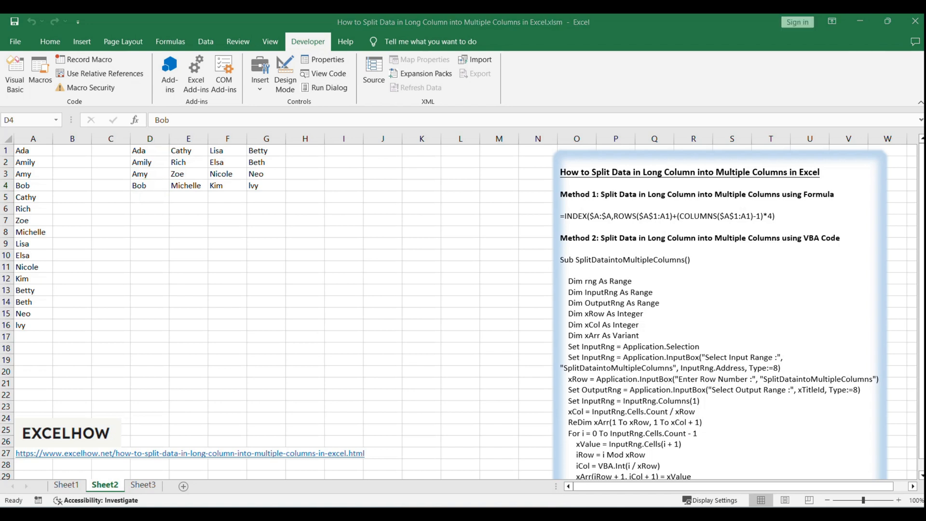
left_click(149, 185)
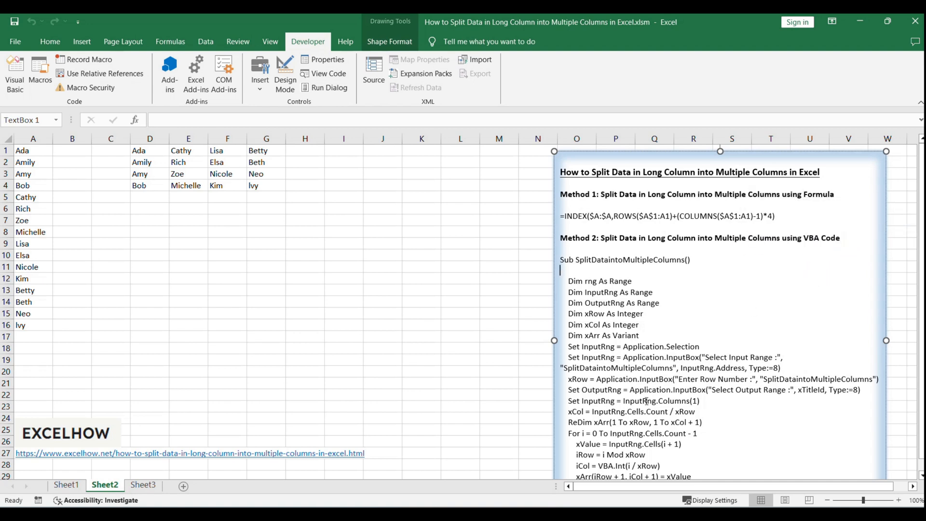
left_click(305, 370)
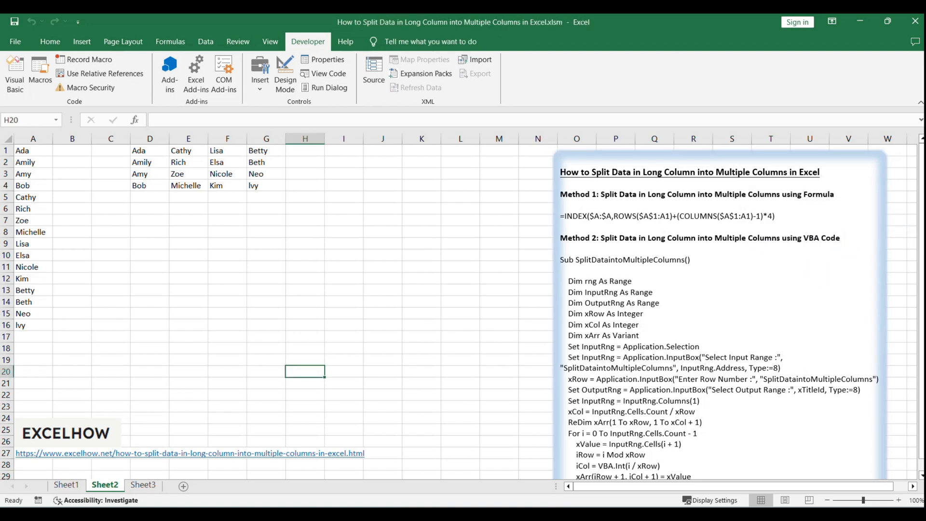